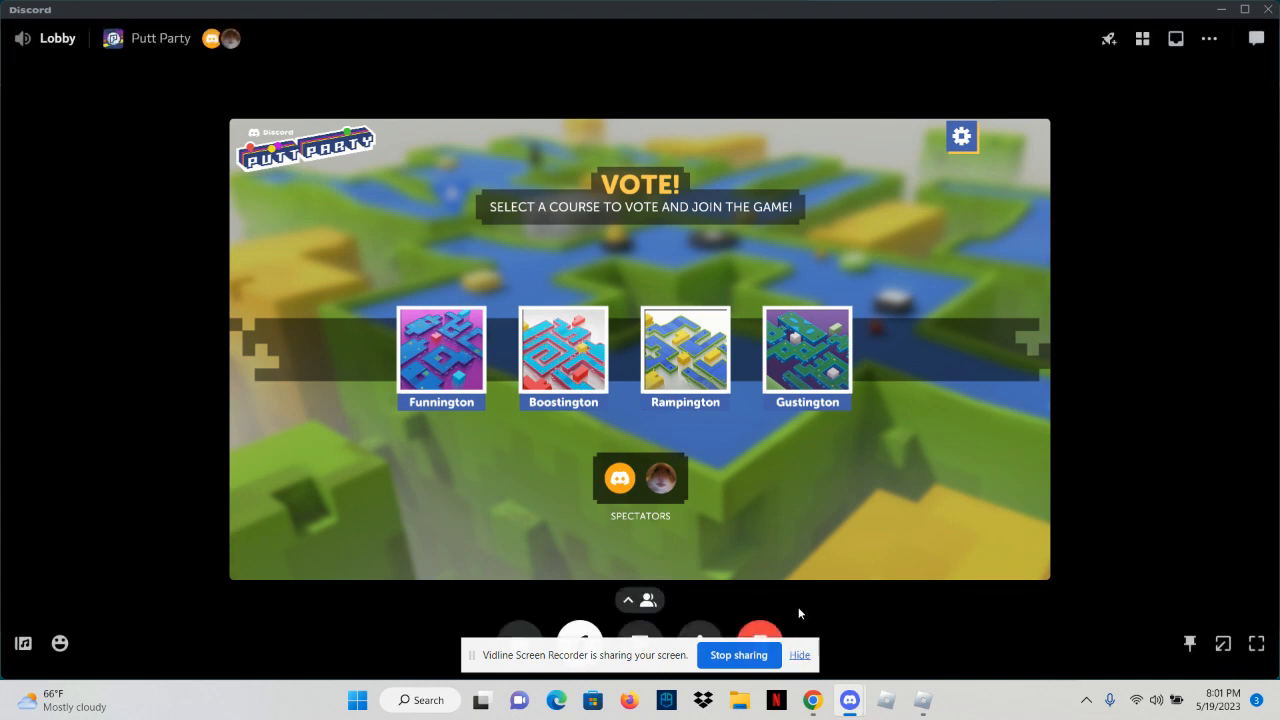
{"action": "mouse_move", "coordinate": [543, 80]}
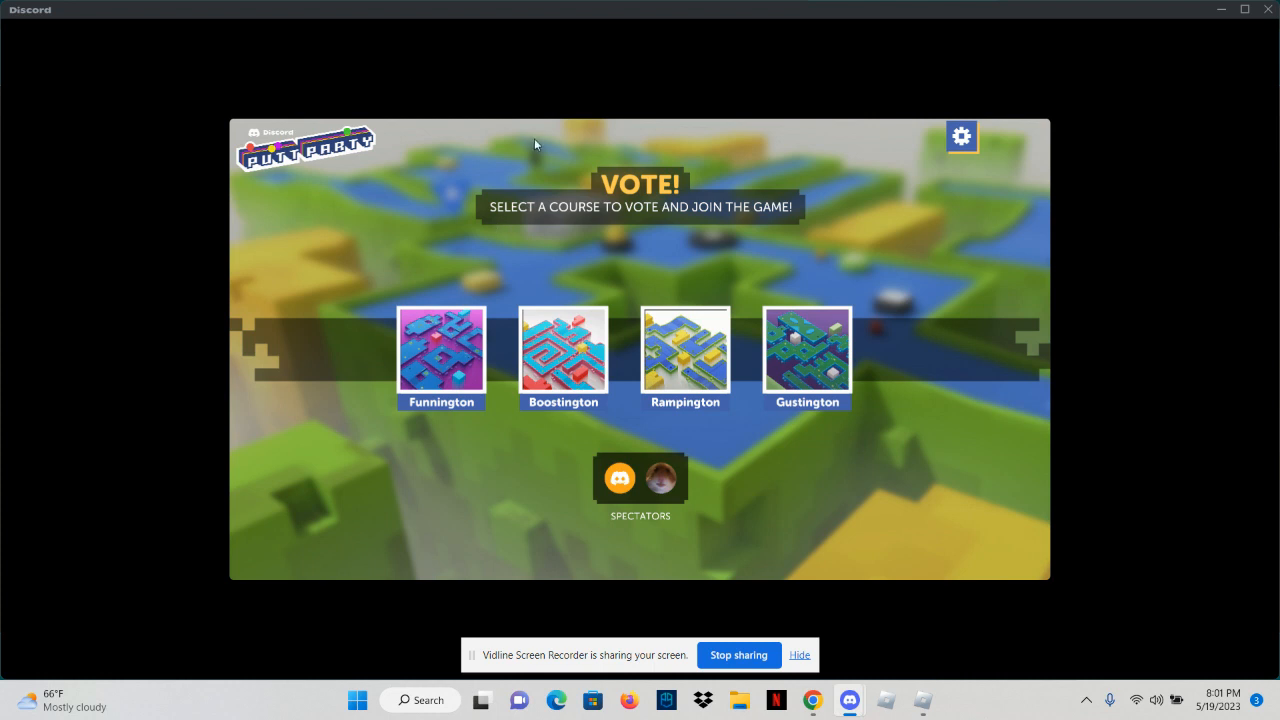
{"action": "mouse_move", "coordinate": [414, 210]}
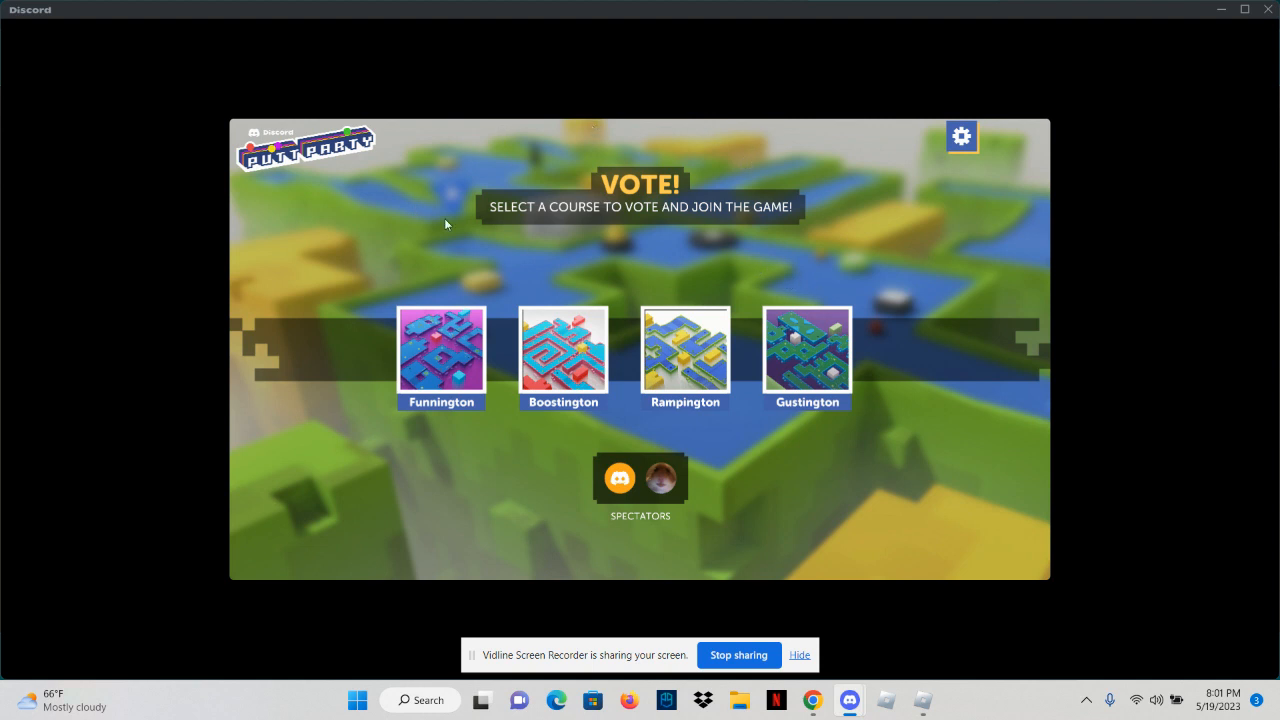
{"action": "mouse_move", "coordinate": [563, 248]}
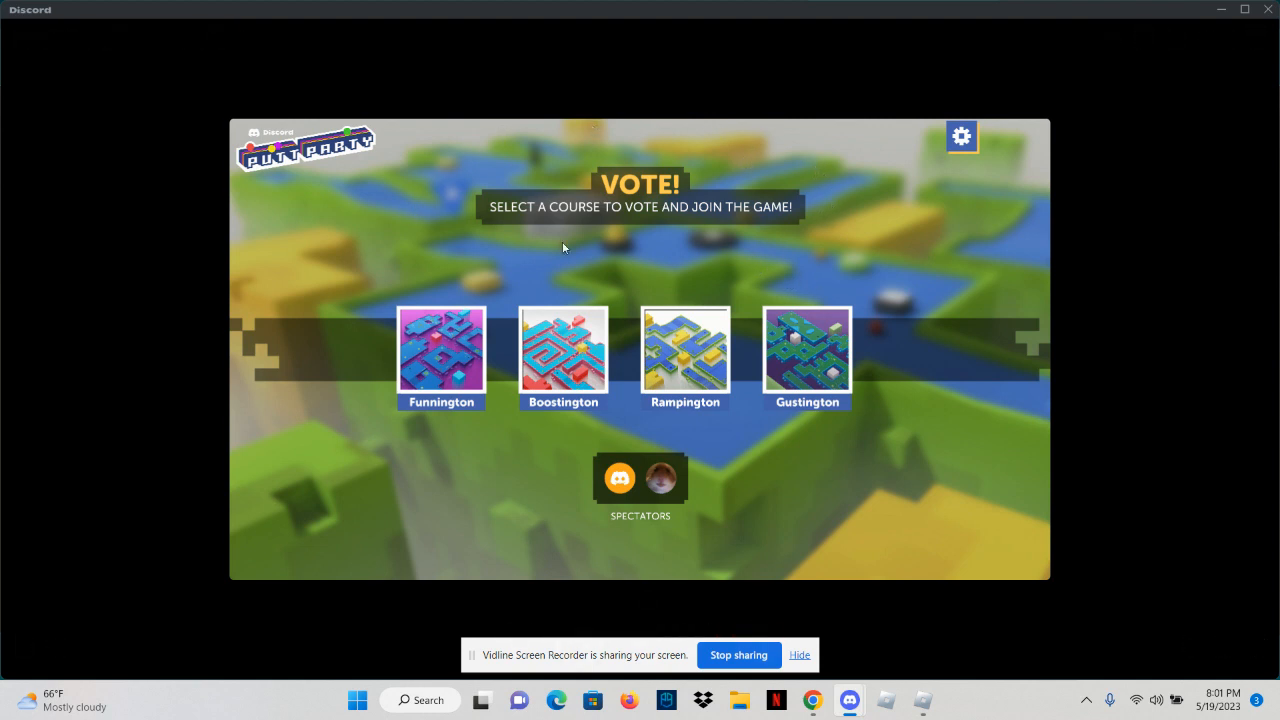
{"action": "mouse_move", "coordinate": [645, 258]}
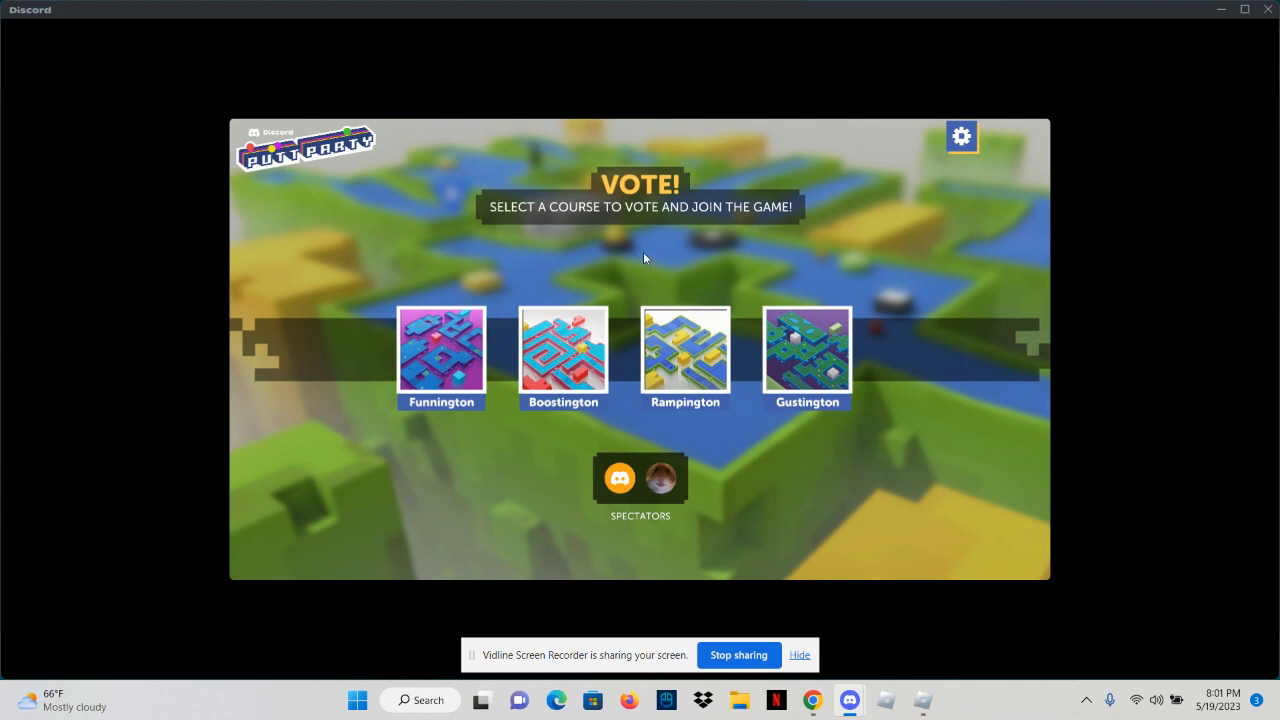
Vote for the Funnington course thumbnail on the Putt Party vote screen
{"action": "left_click", "coordinate": [445, 358]}
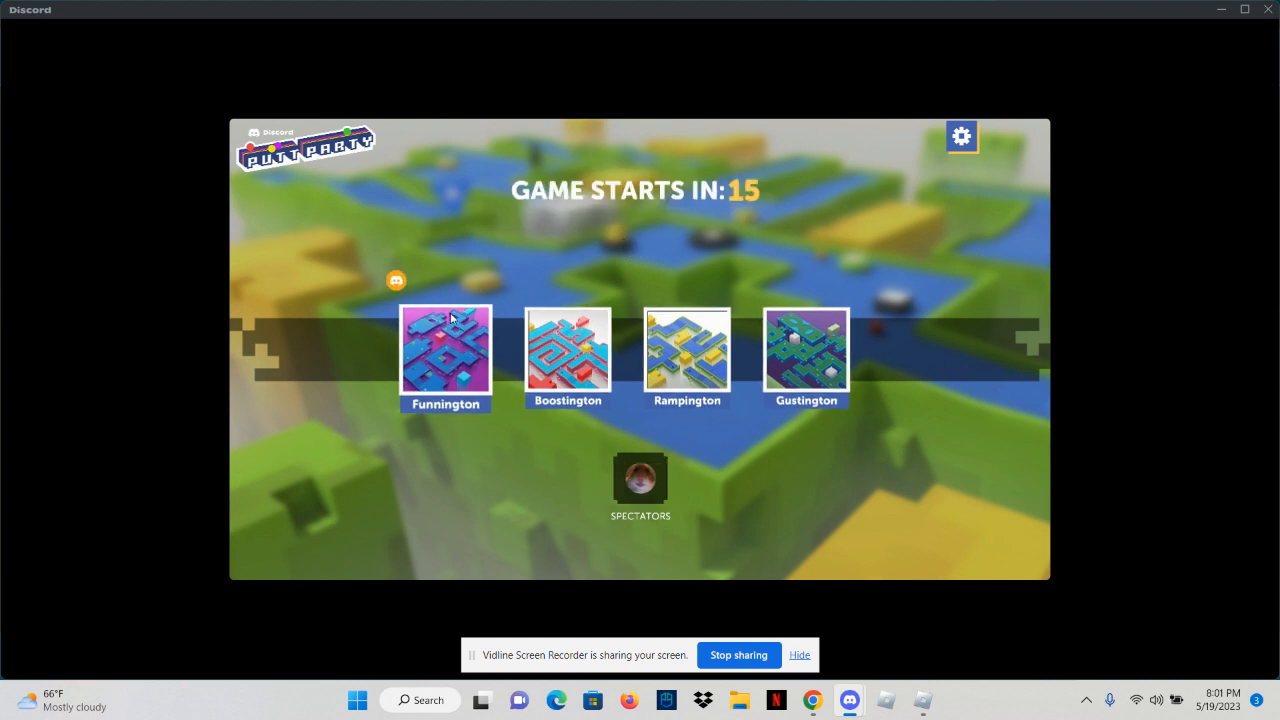
Play out Funnington and continue from its scorecard to course selection
{"action": "left_click", "coordinate": [445, 358]}
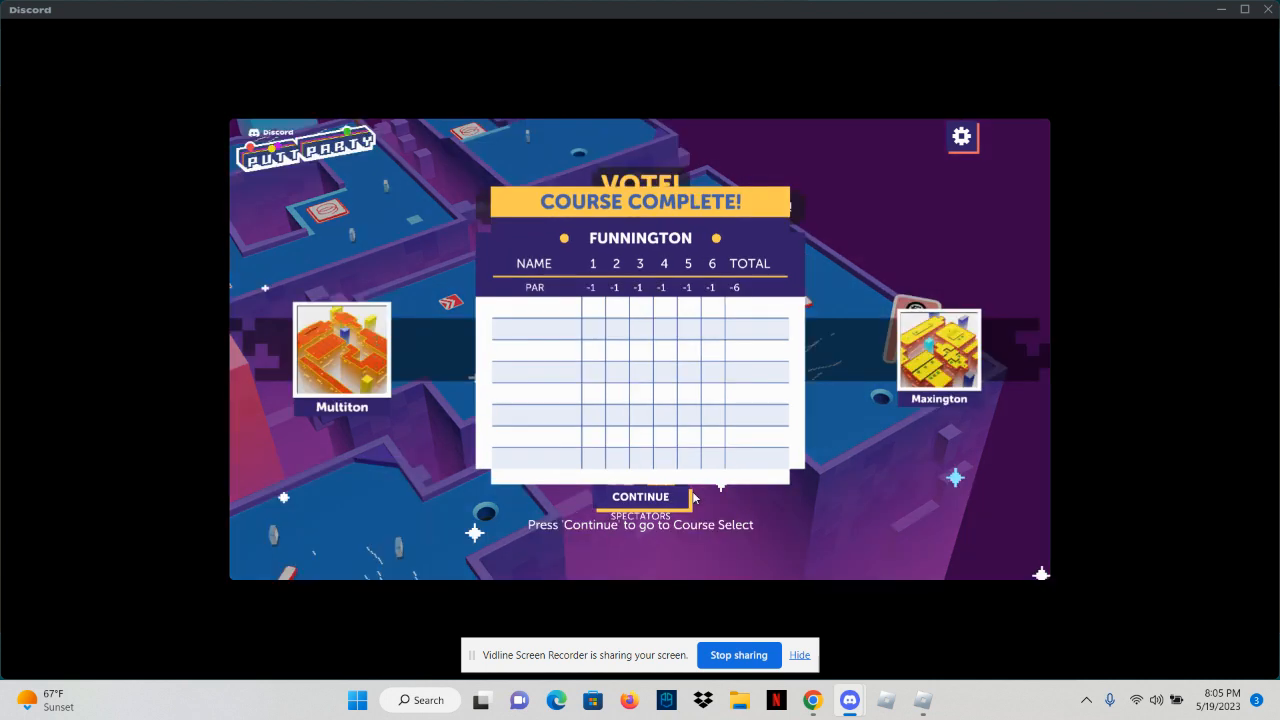
{"action": "left_click", "coordinate": [640, 497]}
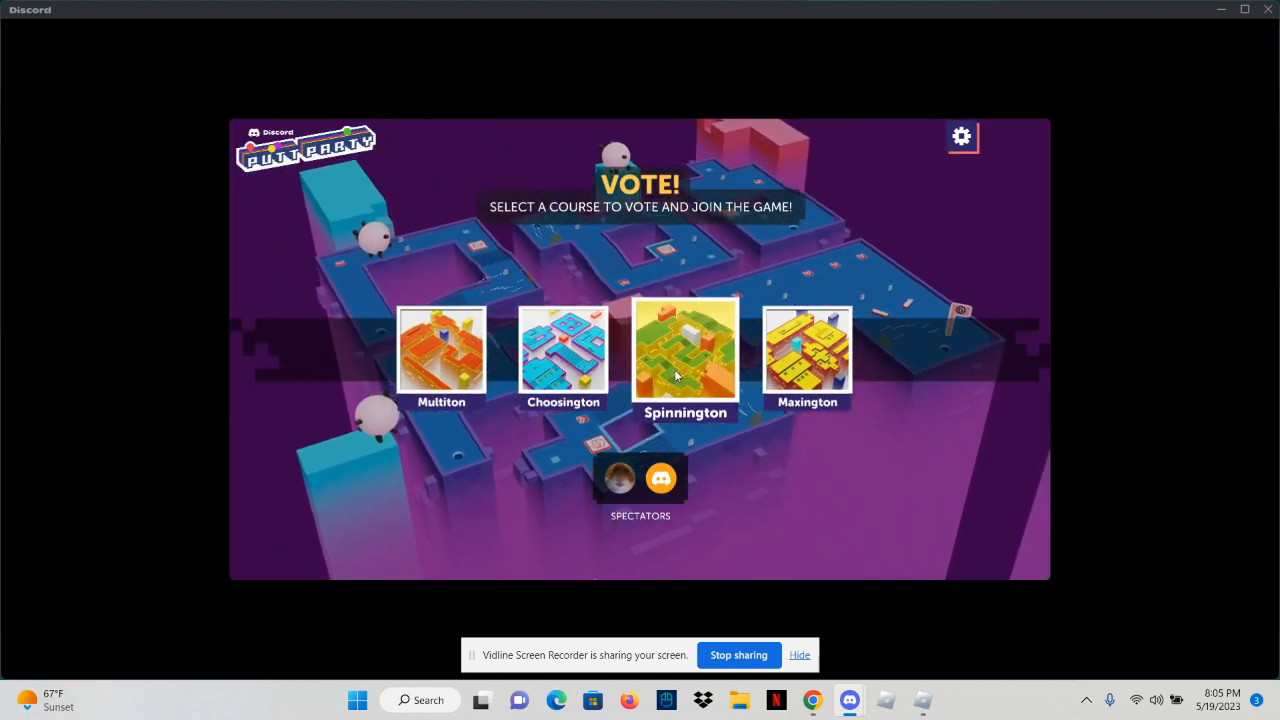
Vote for Spinnington, then aim and putt the ball along hole 2
{"action": "left_click", "coordinate": [685, 355]}
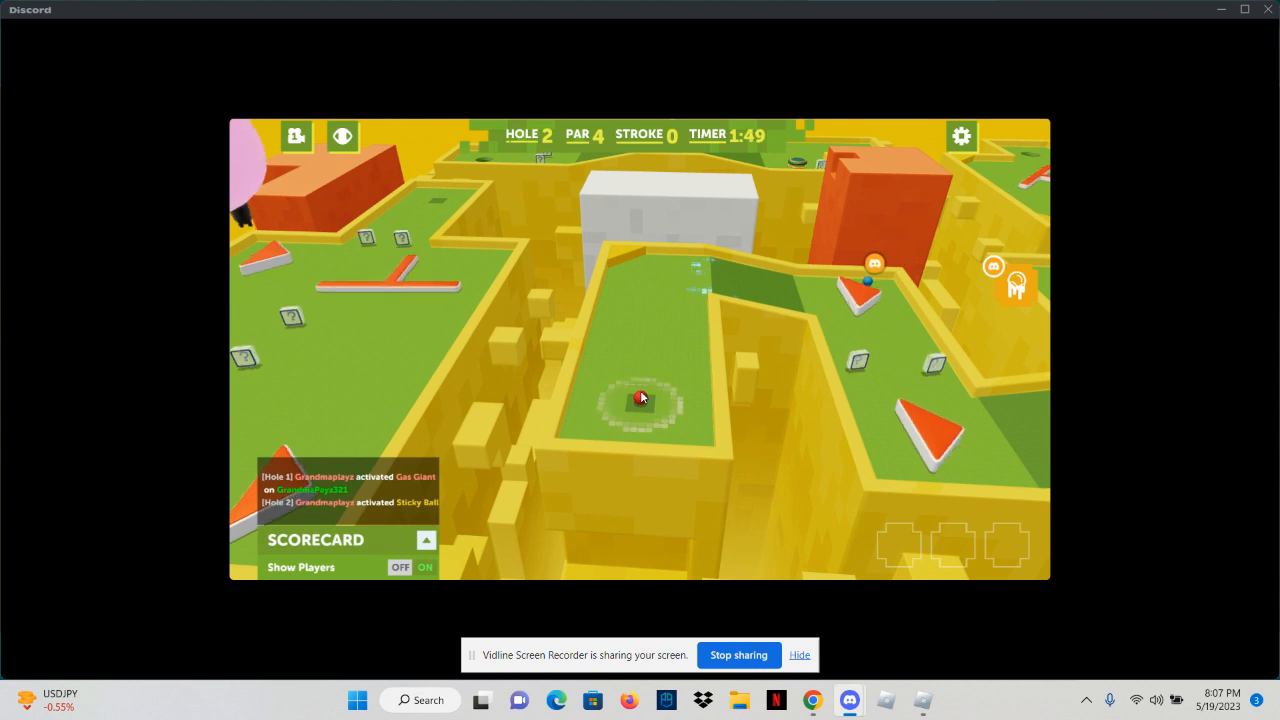
{"action": "left_click_drag", "start_coordinate": [640, 400], "coordinate": [655, 525]}
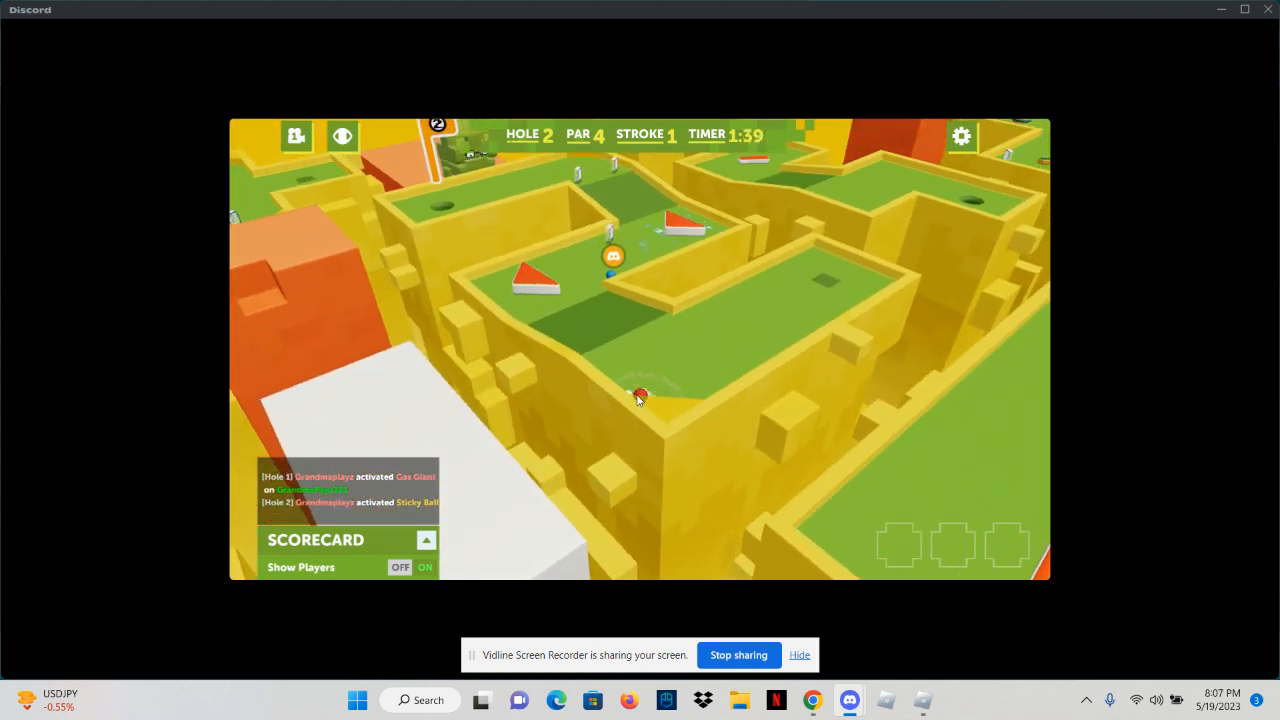
{"action": "left_click_drag", "start_coordinate": [640, 395], "coordinate": [697, 505]}
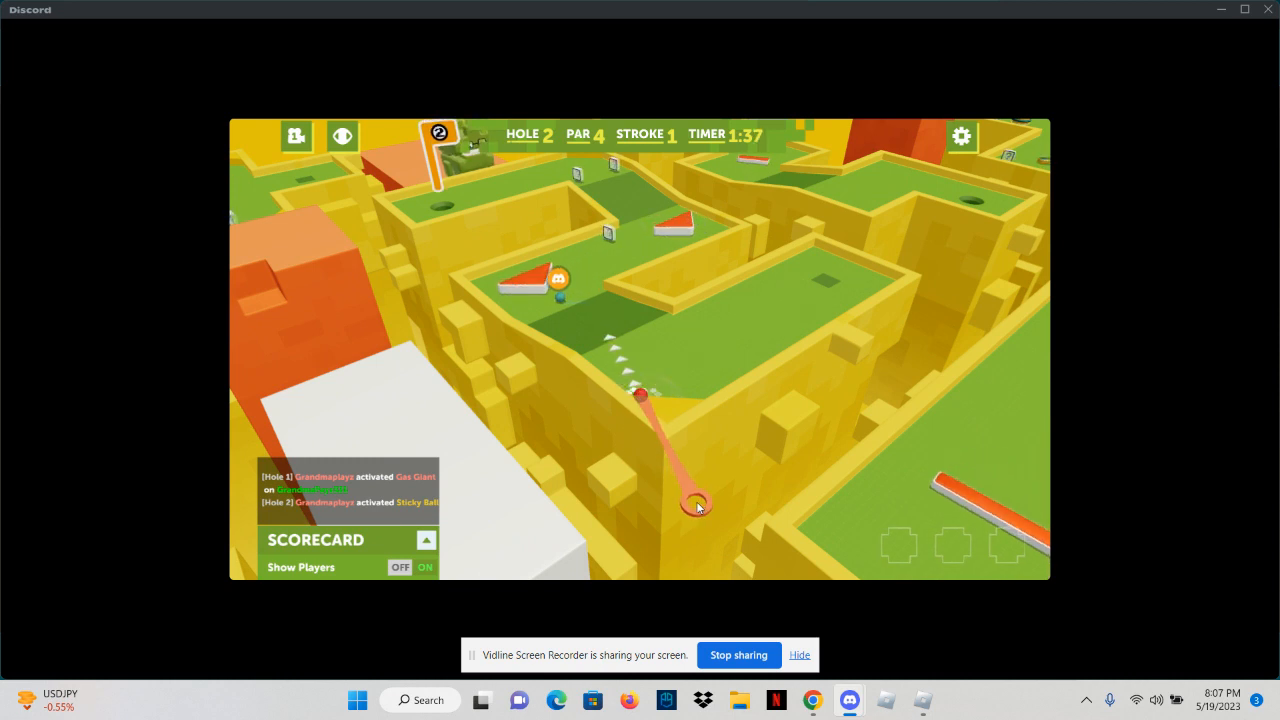
{"action": "left_click", "coordinate": [697, 505]}
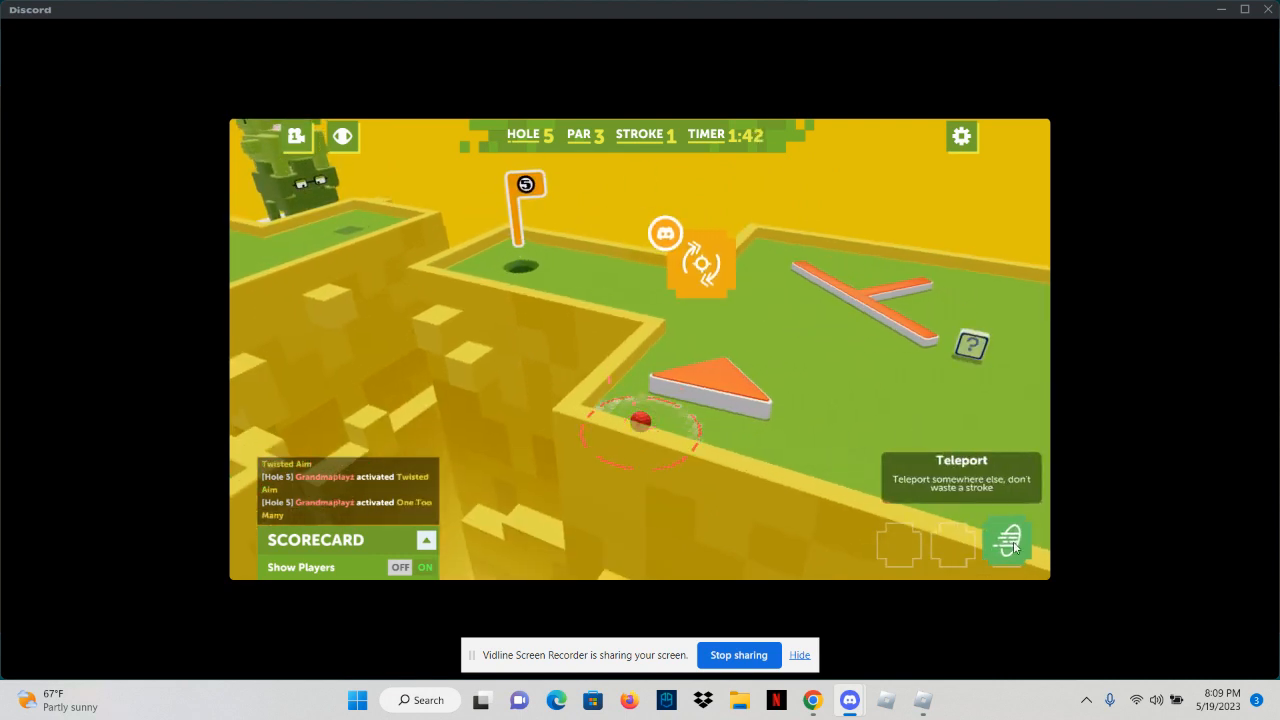
Use the Teleport power-up on hole 5 and finish Spinnington's remaining holes
{"action": "left_click", "coordinate": [1008, 540]}
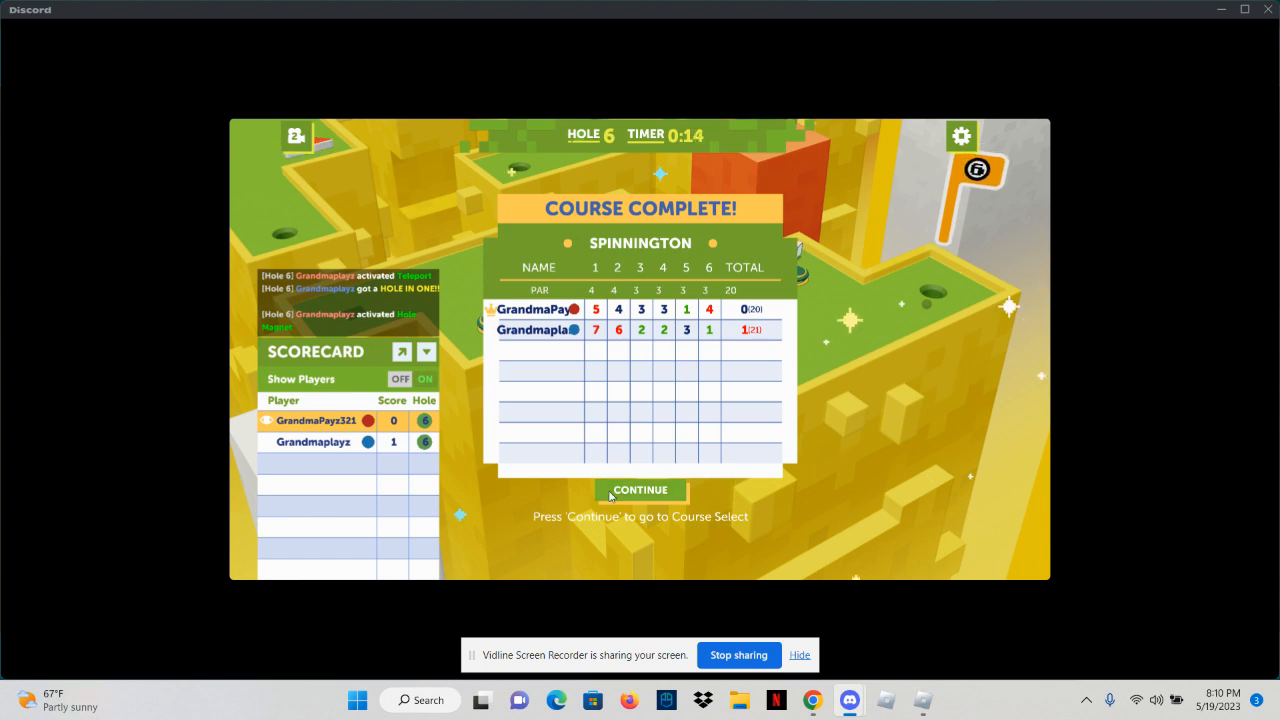
Continue from the Spinnington scorecard and vote for the Leapington course
{"action": "left_click", "coordinate": [639, 490]}
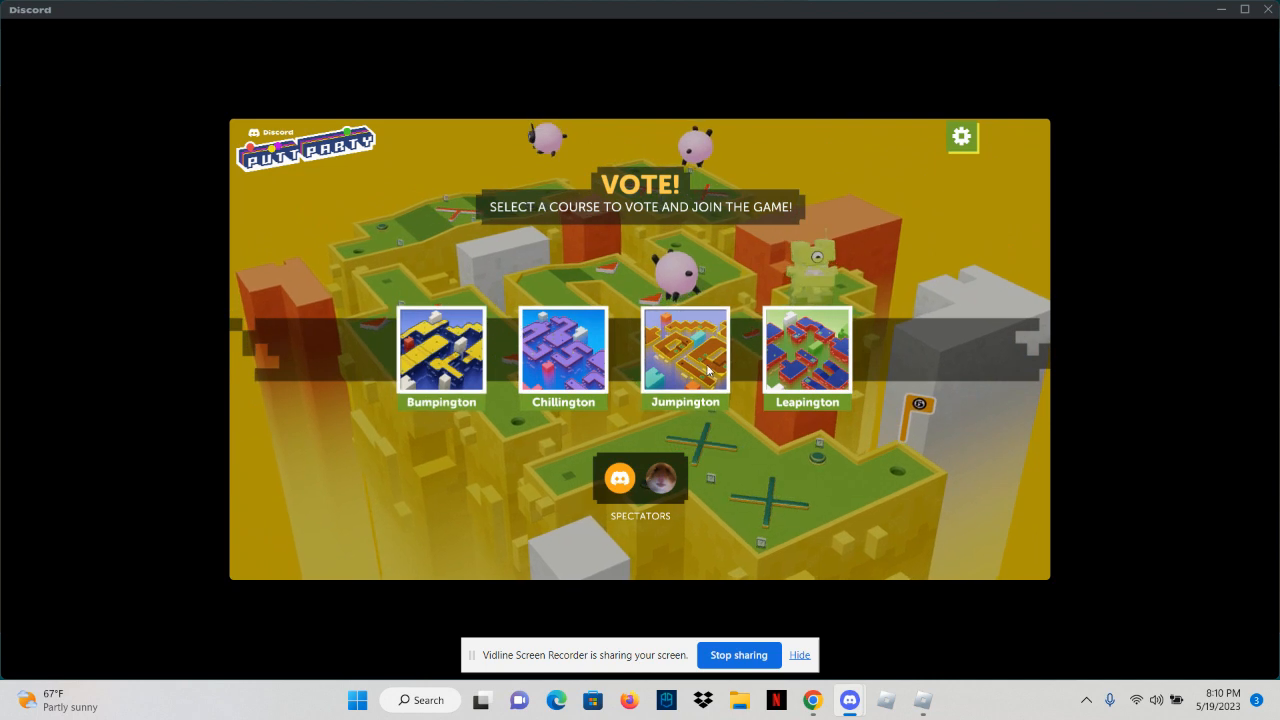
{"action": "left_click", "coordinate": [685, 355]}
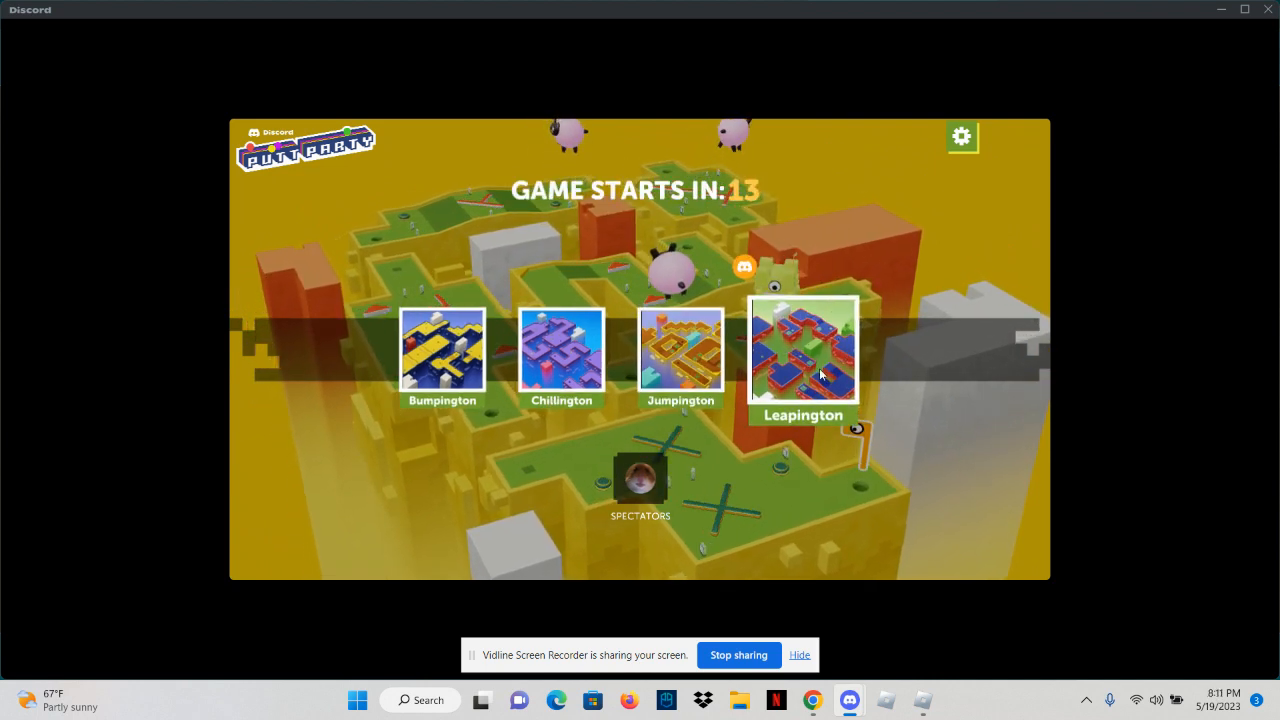
{"action": "left_click", "coordinate": [799, 353]}
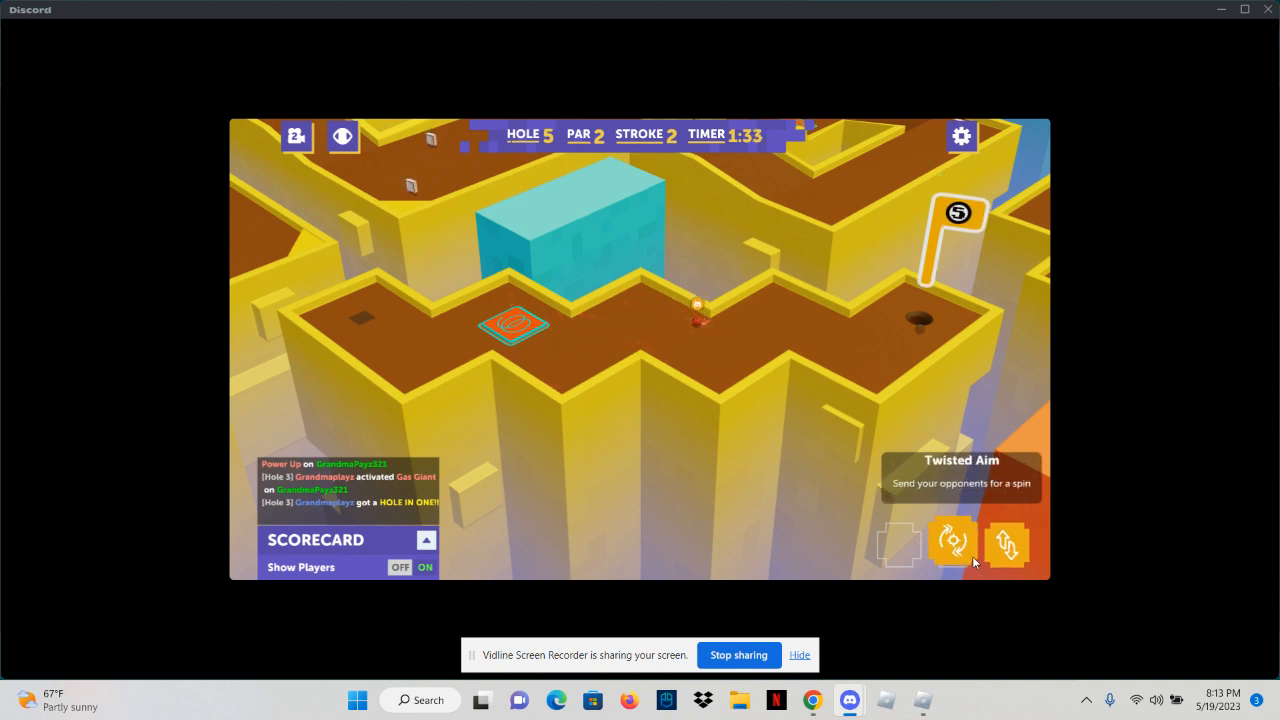
Trigger the Twisted Aim power-up and sink the final Jumpington hole
{"action": "left_click", "coordinate": [953, 543]}
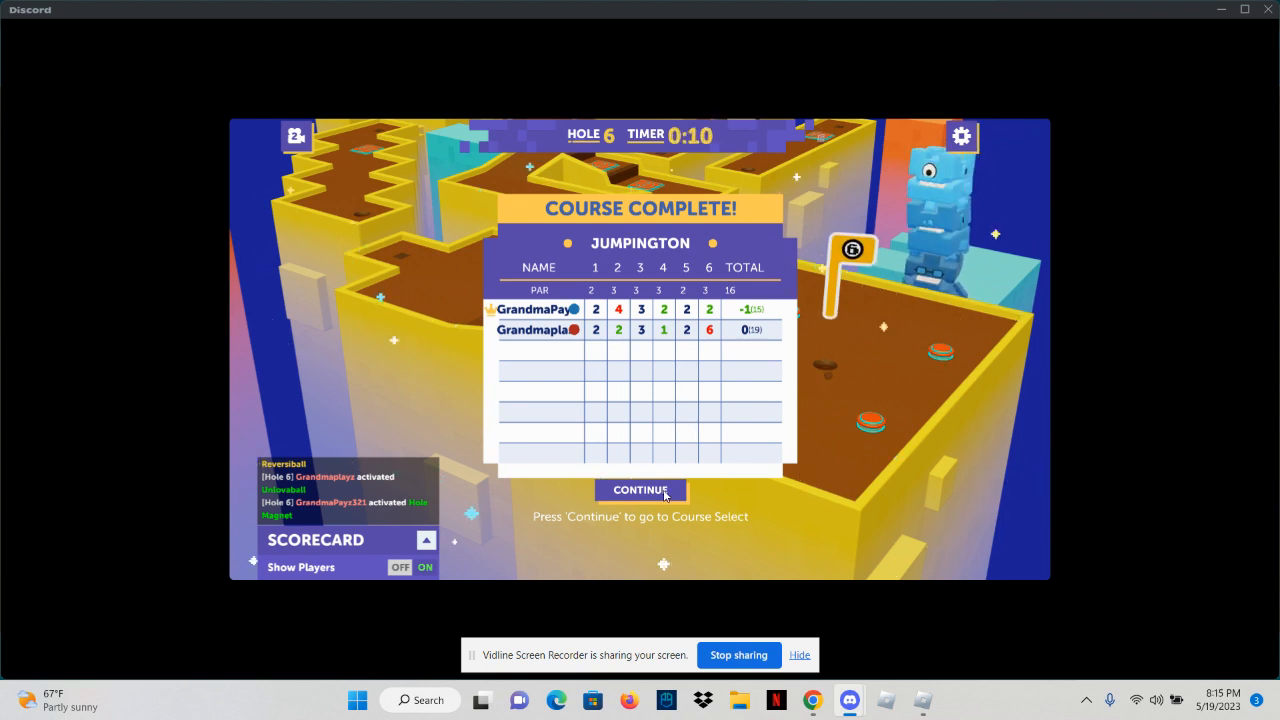
Continue past the Jumpington scorecard and choose a course on the vote screen
{"action": "left_click", "coordinate": [640, 490]}
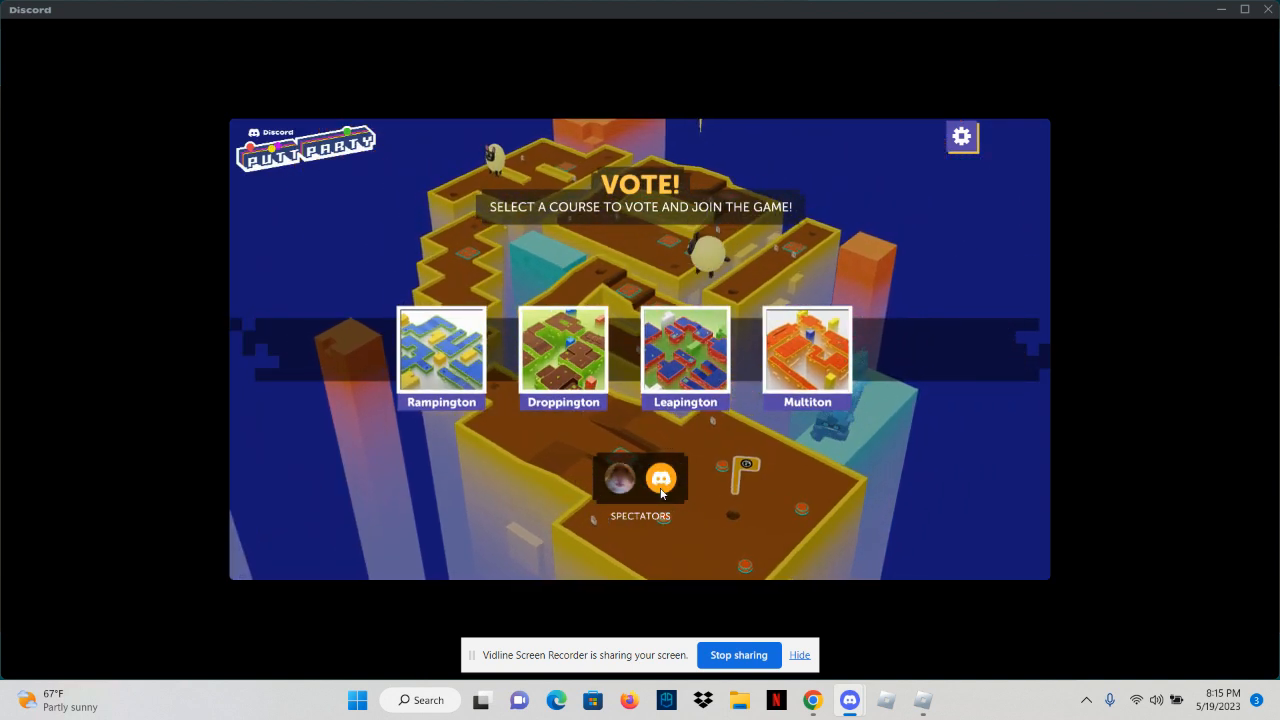
{"action": "left_click", "coordinate": [562, 357]}
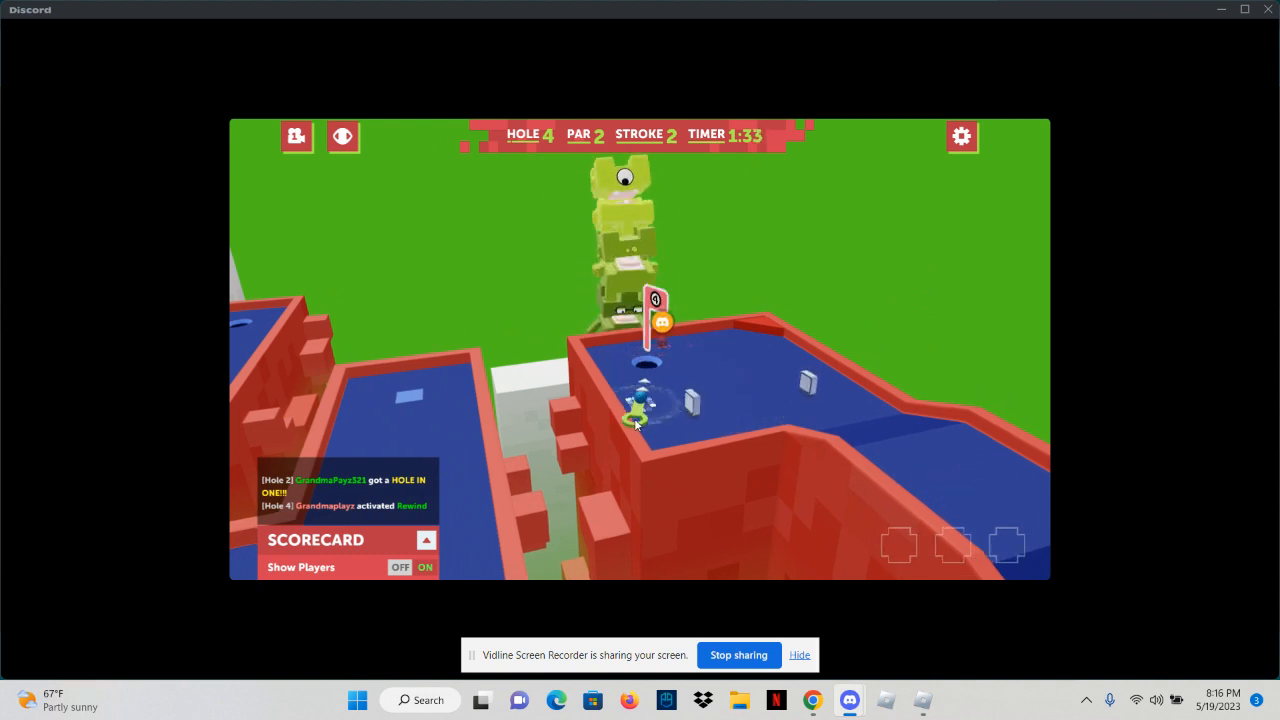
Putt the ball into the cup on Leapington hole 4
{"action": "left_click", "coordinate": [637, 415]}
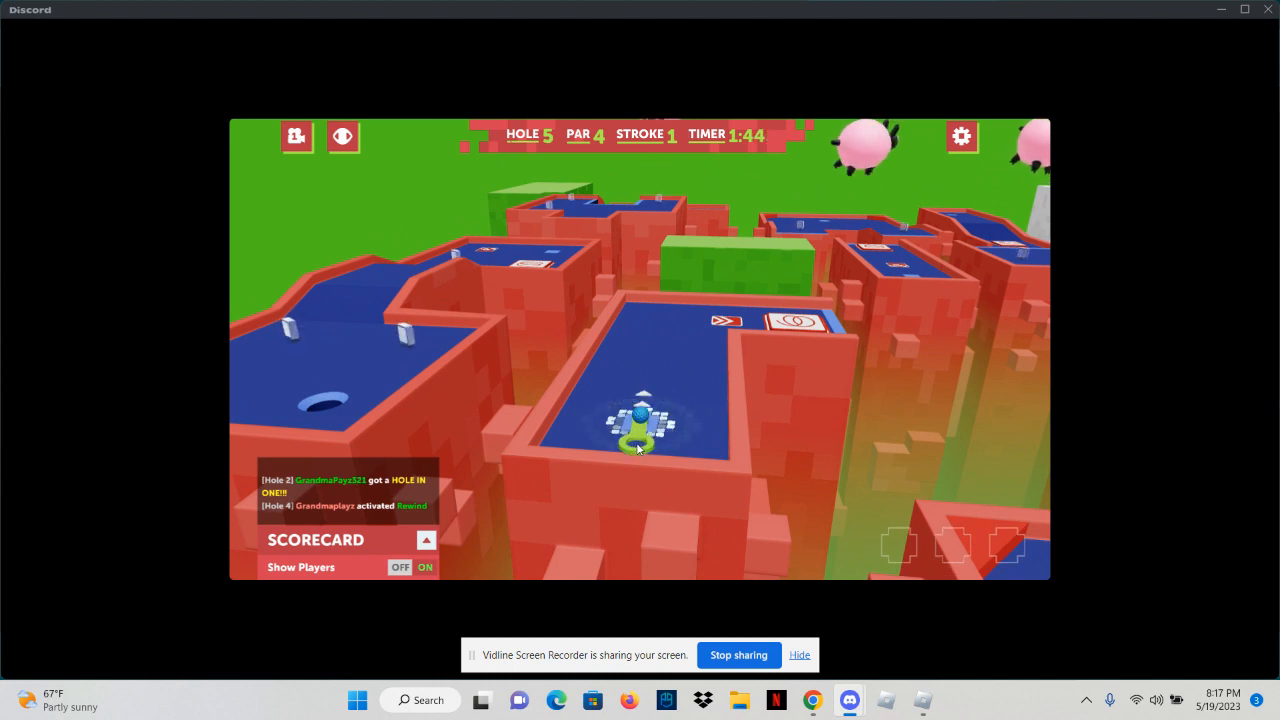
Take three aimed putts to work the ball across Leapington hole 5
{"action": "left_click", "coordinate": [640, 420]}
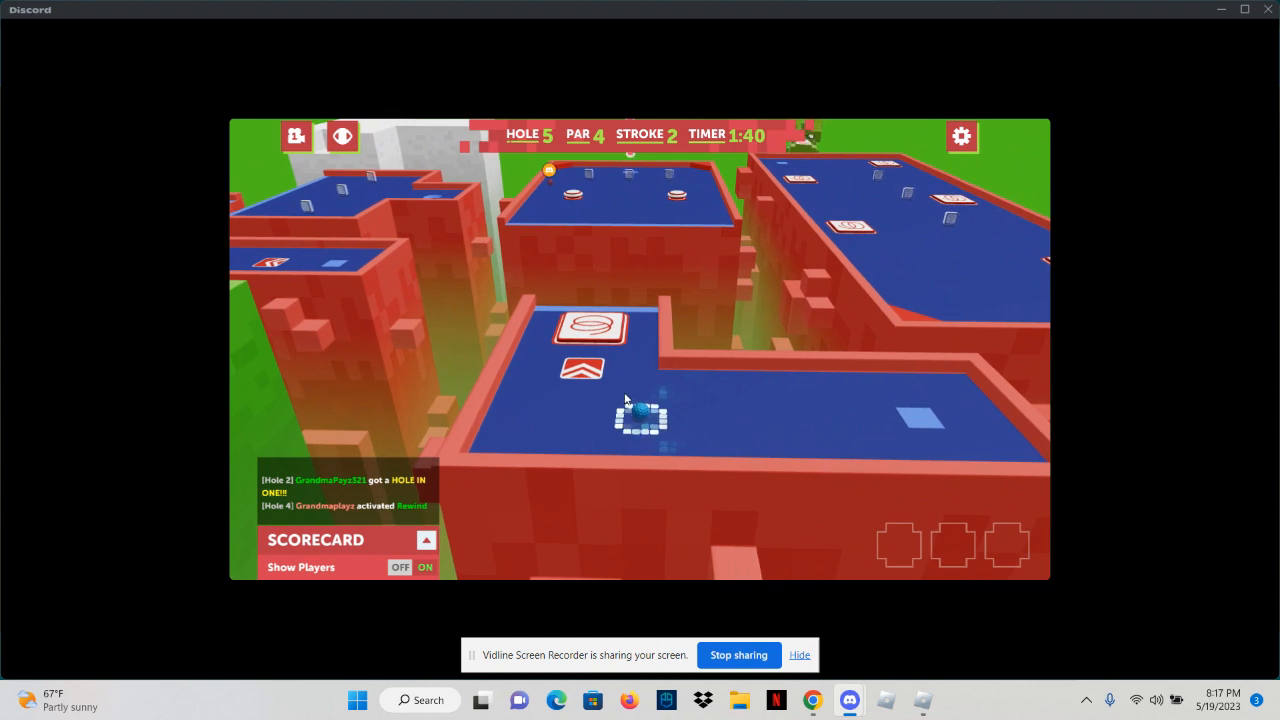
{"action": "left_click_drag", "start_coordinate": [640, 415], "coordinate": [665, 520]}
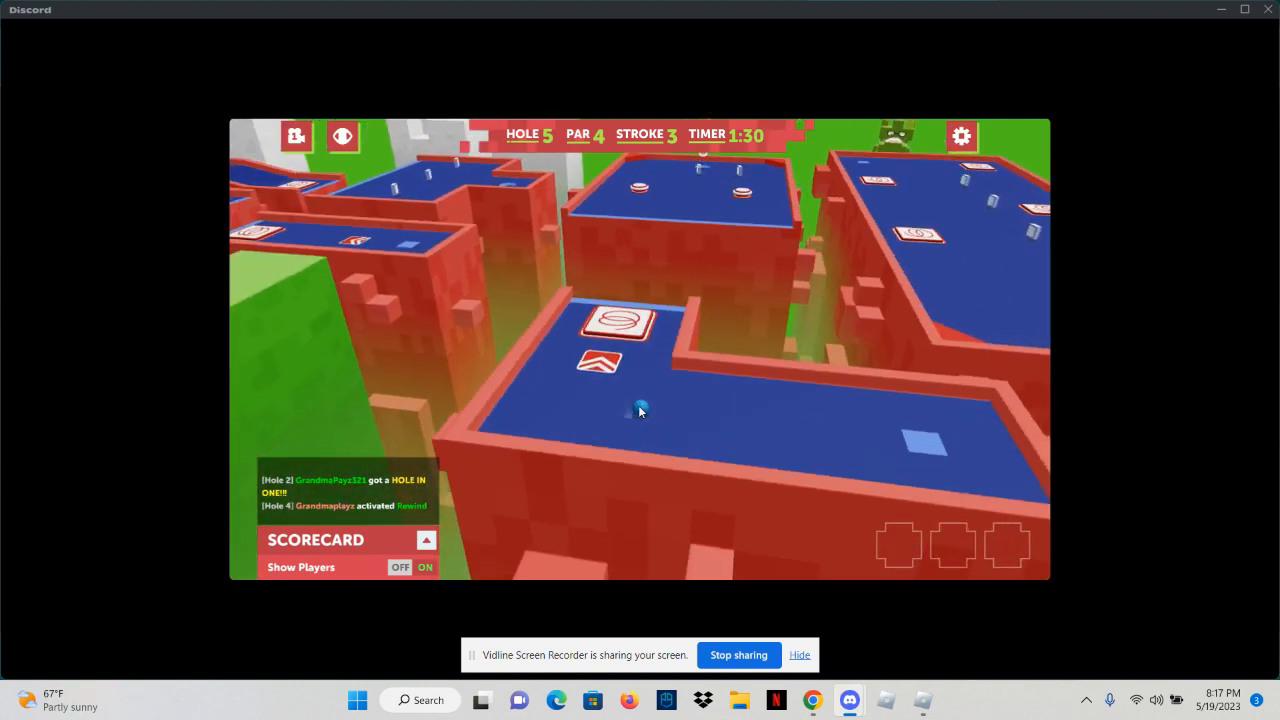
{"action": "left_click_drag", "start_coordinate": [640, 405], "coordinate": [625, 535]}
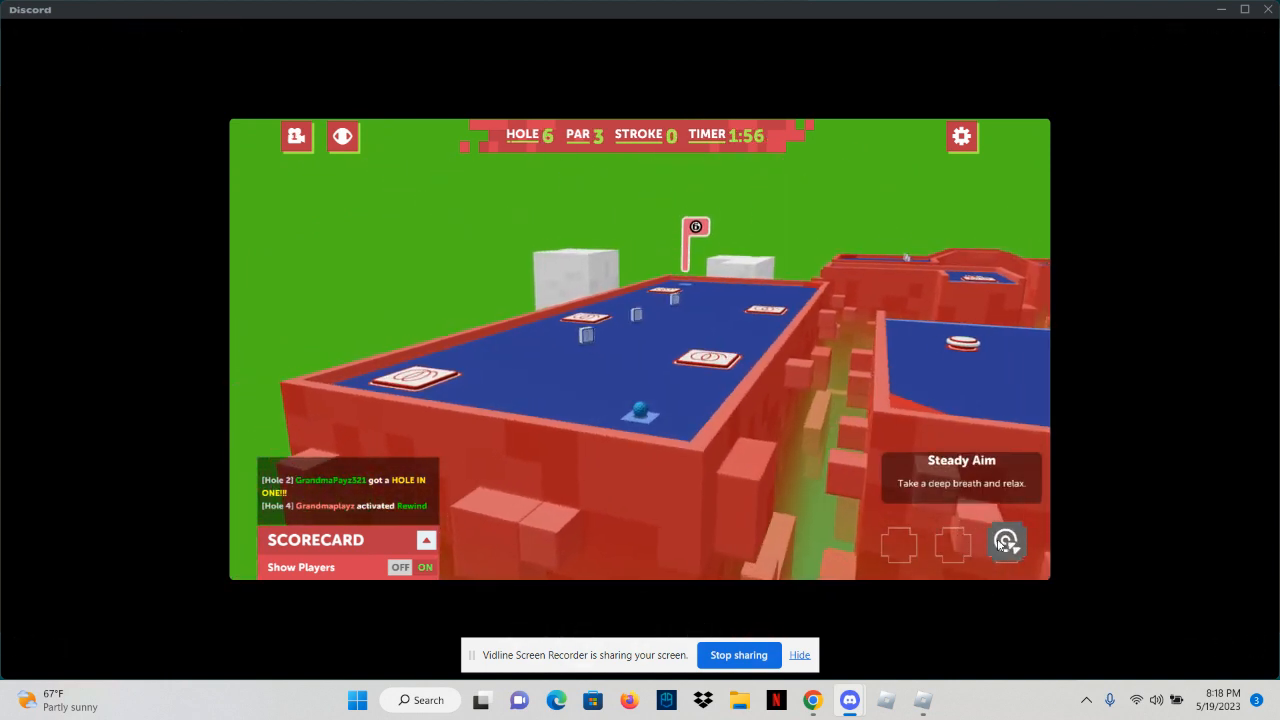
Activate Steady Aim and putt through hole 6 to complete Leapington
{"action": "left_click", "coordinate": [1007, 541]}
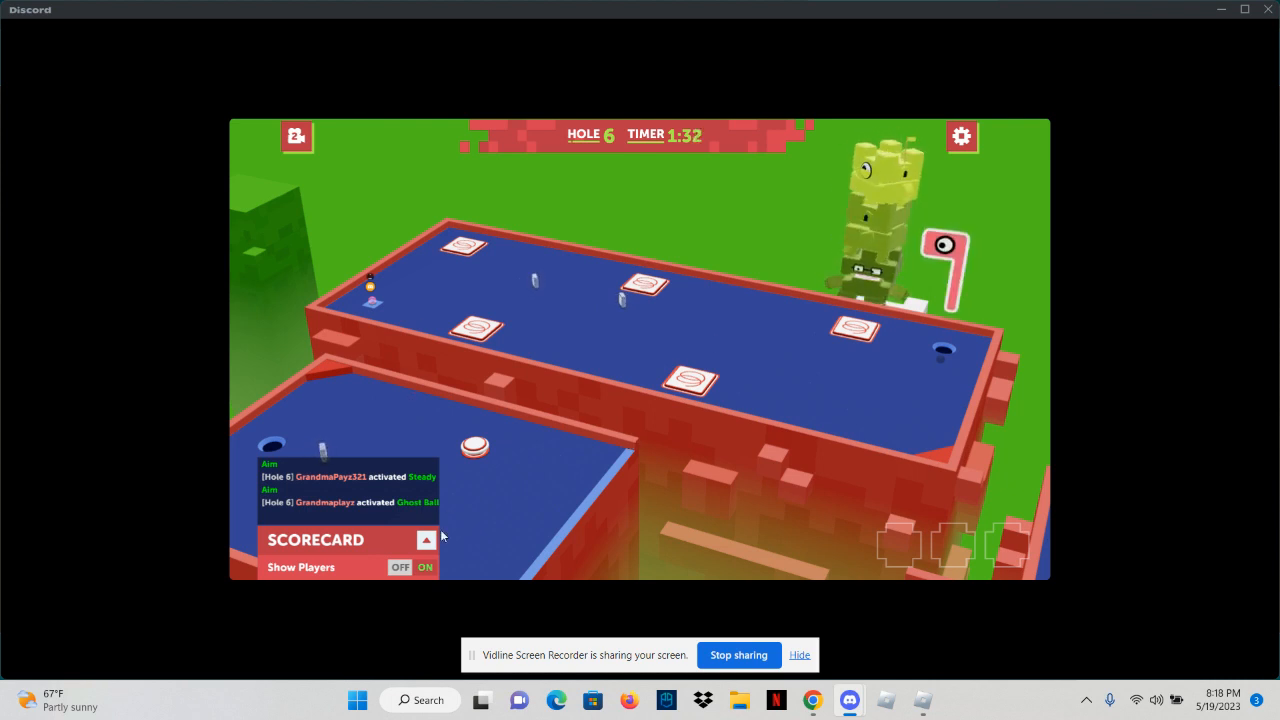
{"action": "left_click", "coordinate": [425, 539]}
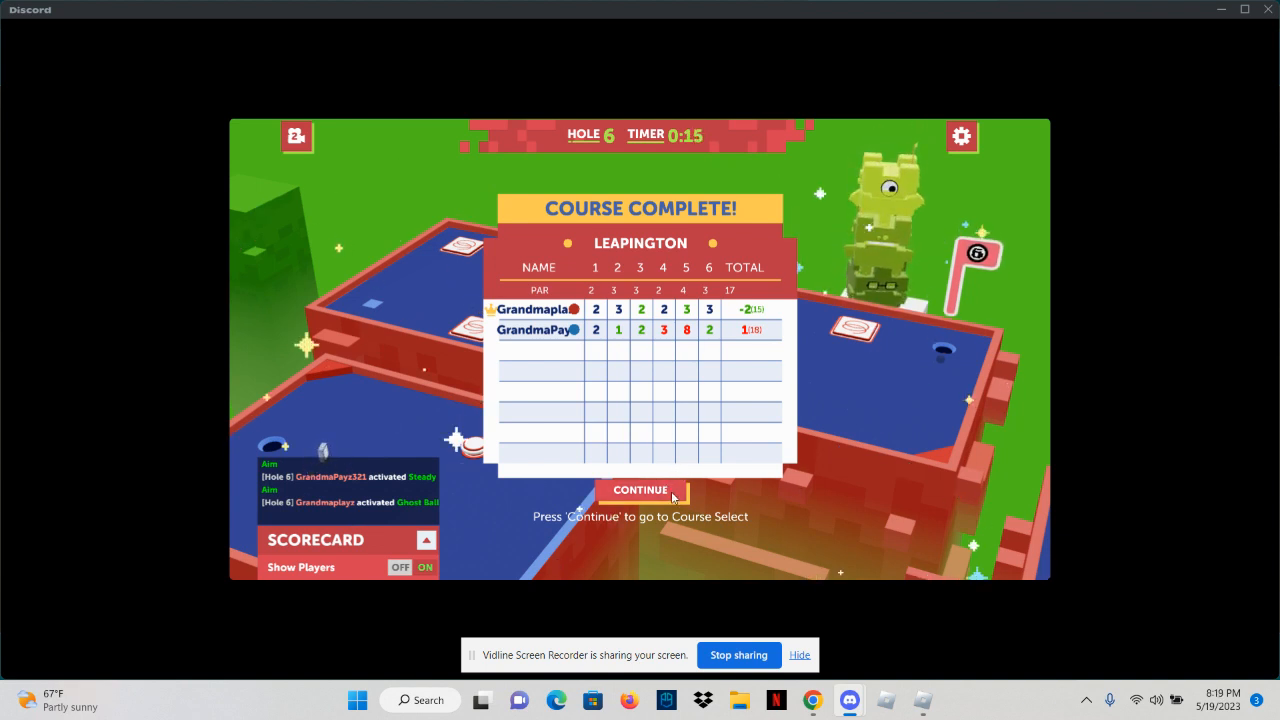
Continue past the Leapington Course Complete scorecard to the four-course vote screen
{"action": "left_click", "coordinate": [640, 490]}
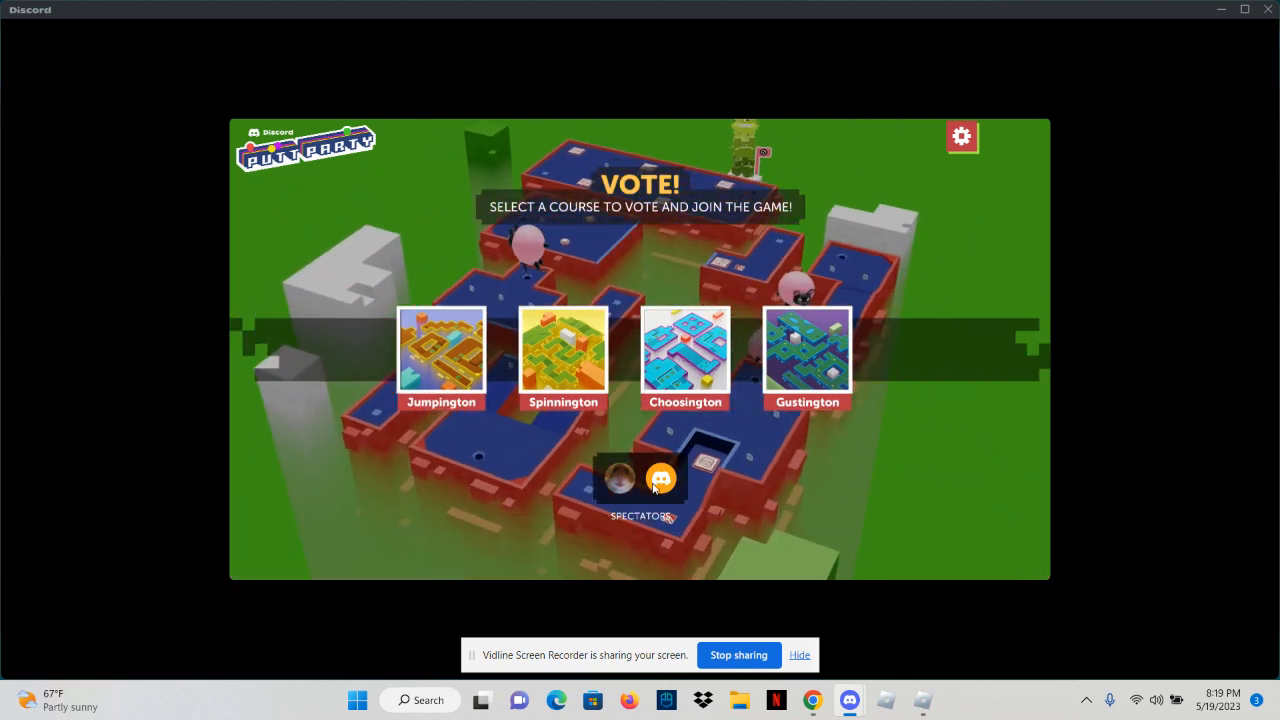